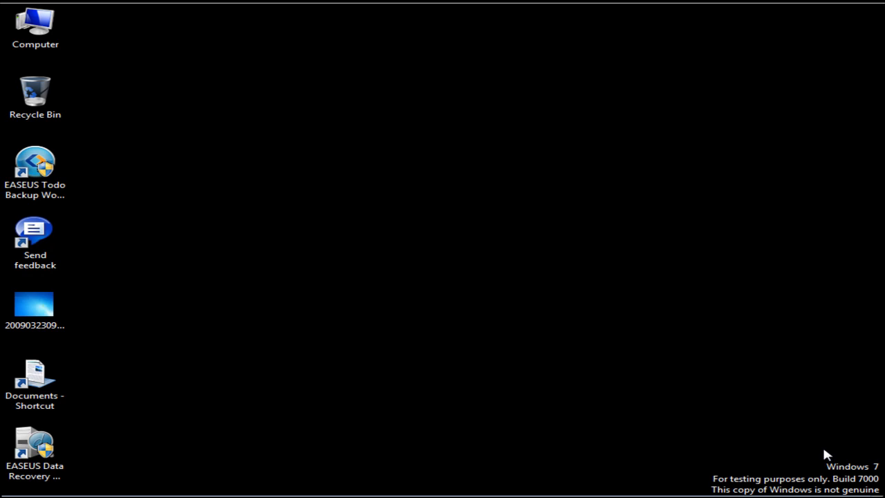
Browse the 24 background pictures on New Volume (G:) in Explorer, then return to Computer.
left_click(35, 25)
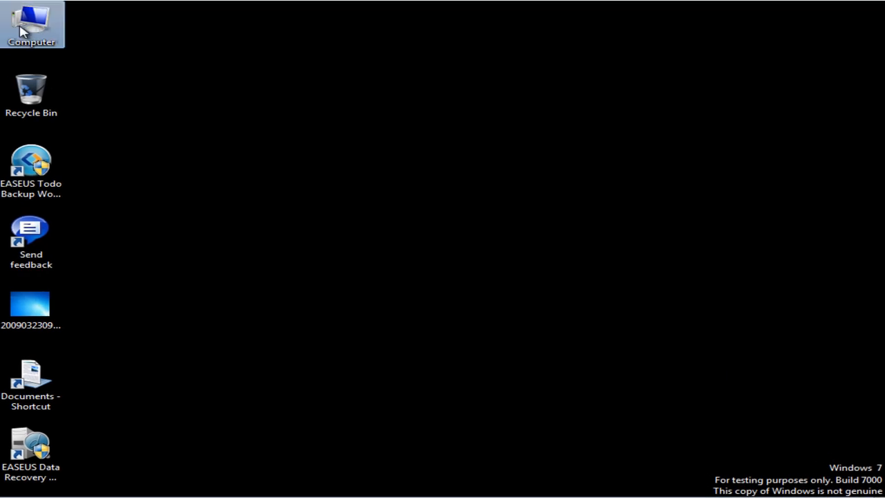
double_click(30, 25)
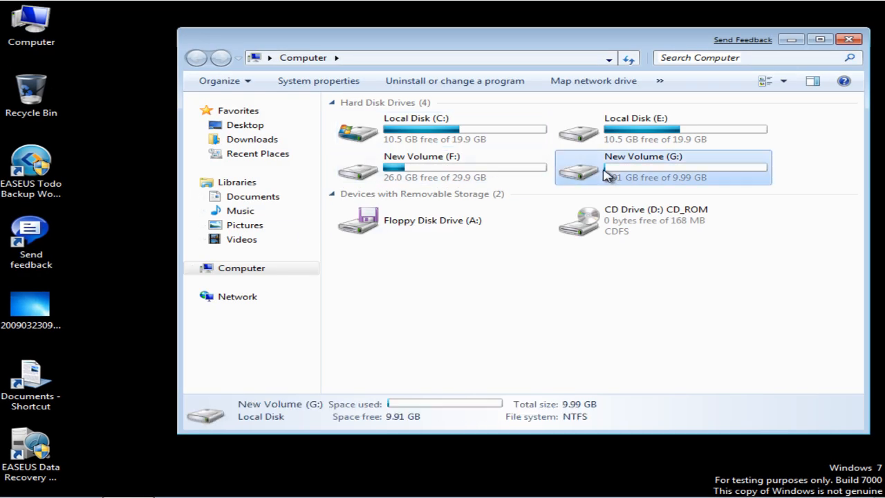
double_click(661, 168)
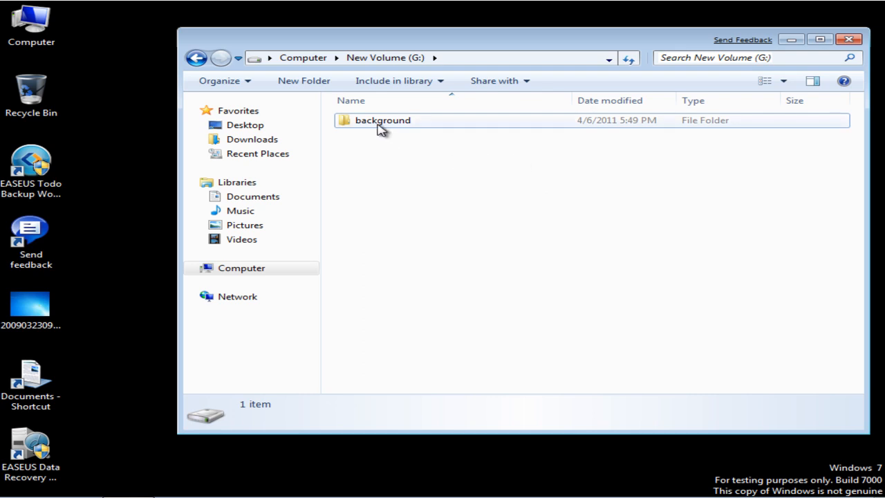
double_click(382, 119)
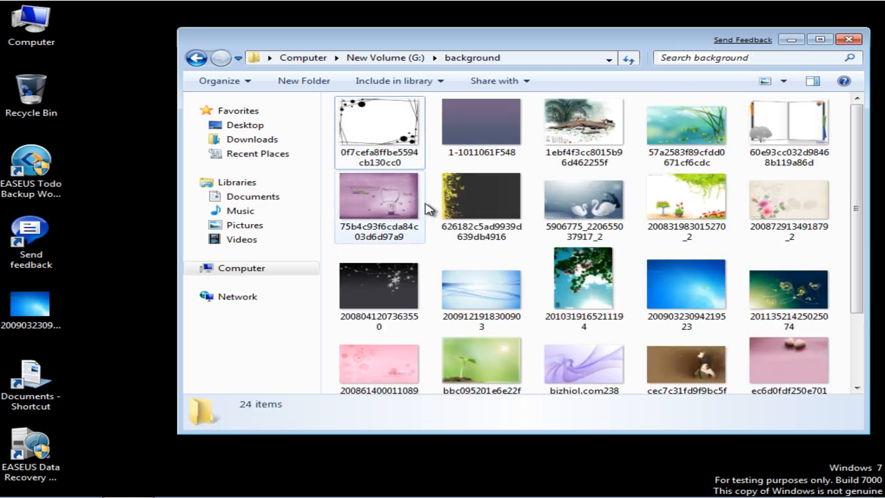
mouse_move(196, 58)
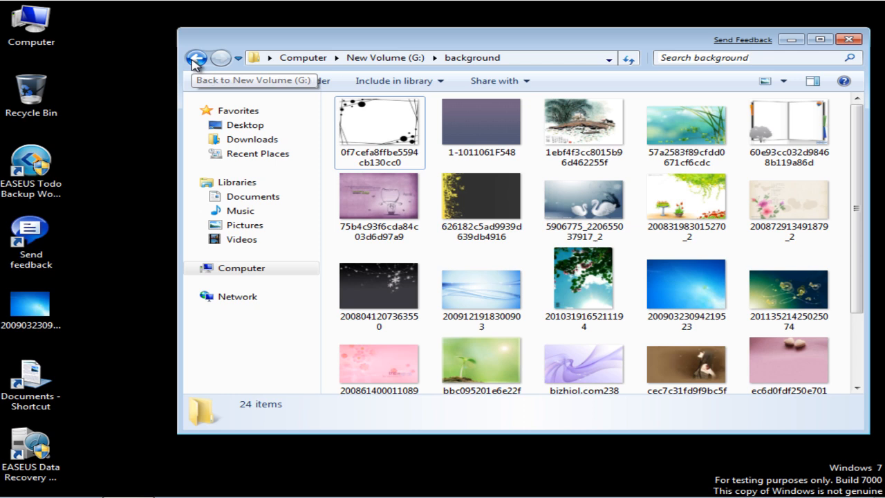
left_click(197, 58)
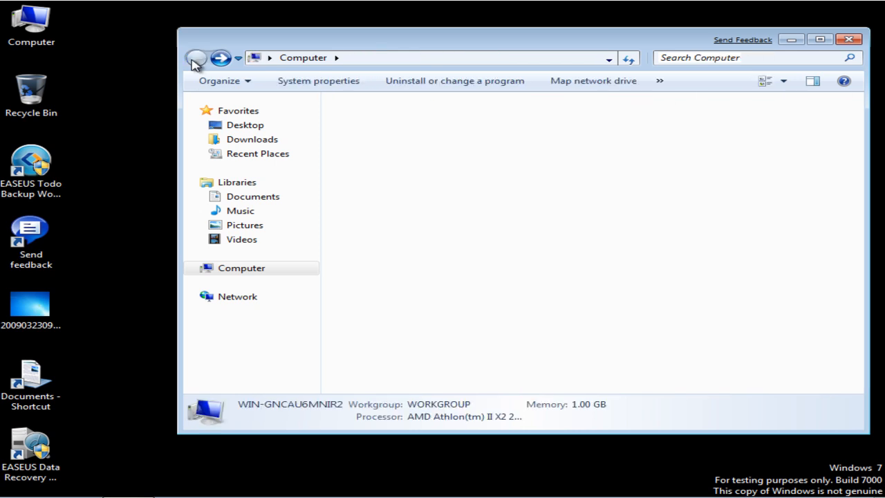
Quick-format New Volume (G:) to NTFS, wiping it to 9.91 GB free of 9.99 GB.
left_click(661, 169)
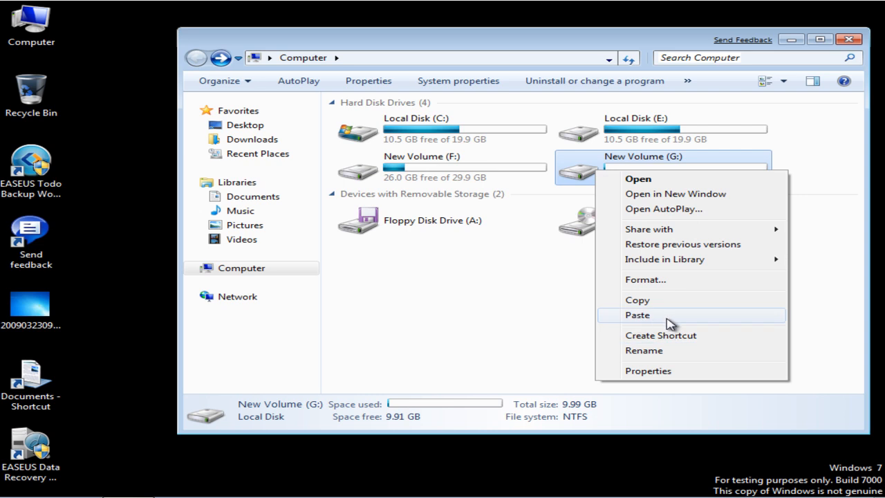
left_click(645, 279)
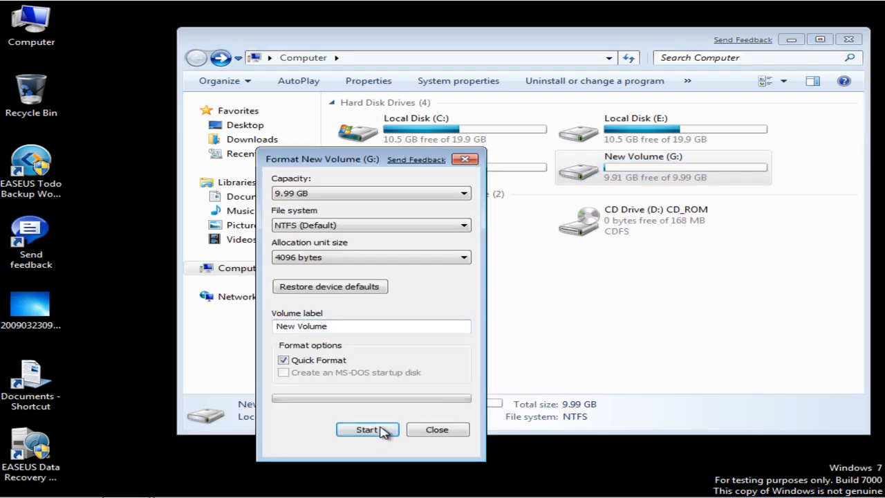
left_click(368, 429)
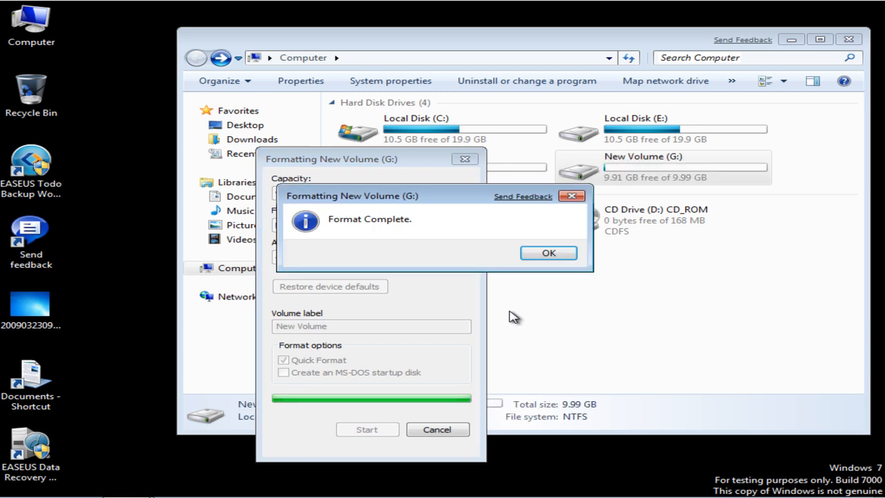
left_click(548, 251)
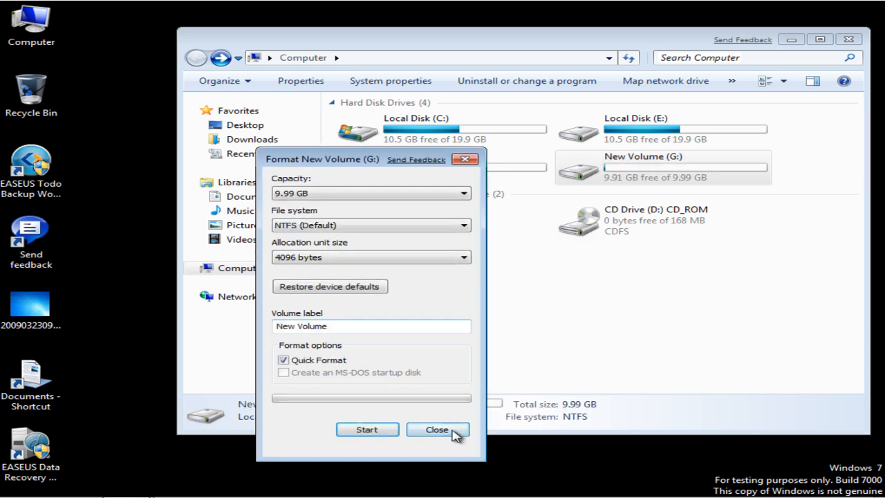
left_click(437, 429)
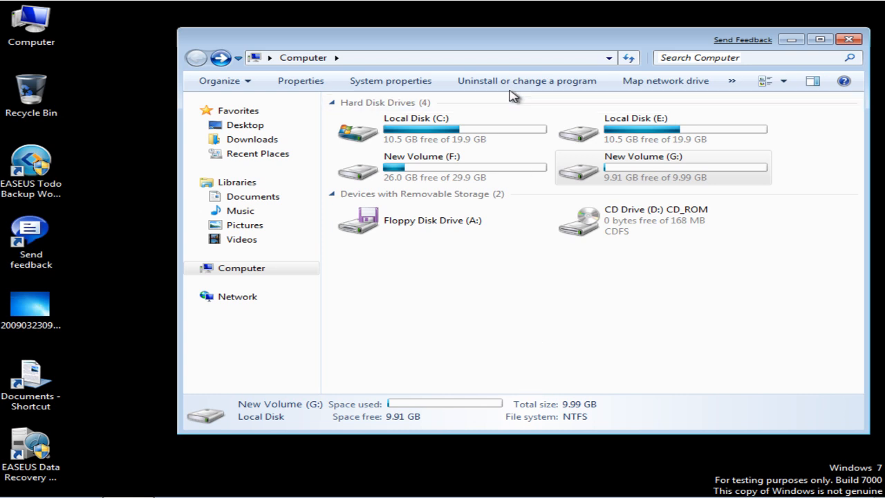
left_click(849, 39)
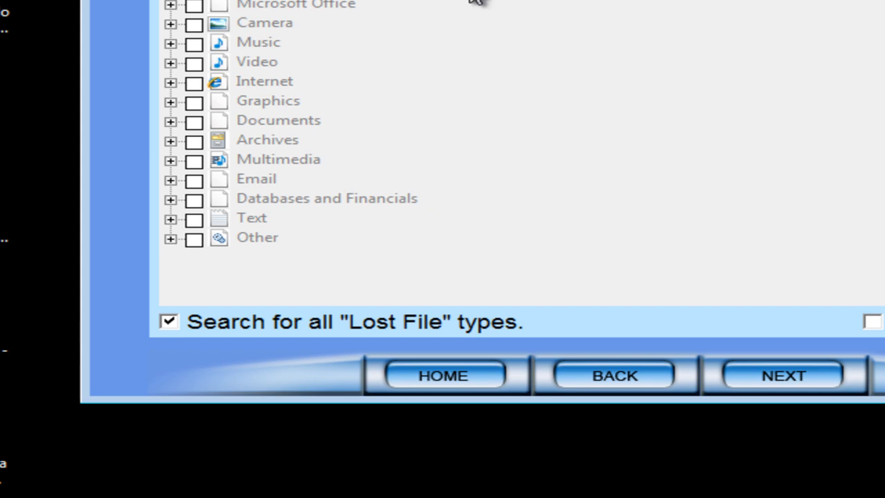
mouse_move(275, 347)
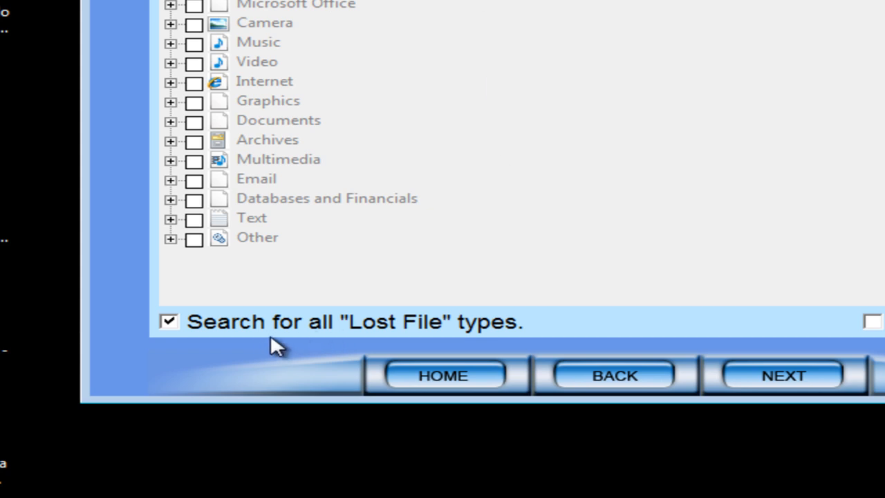
mouse_move(443, 376)
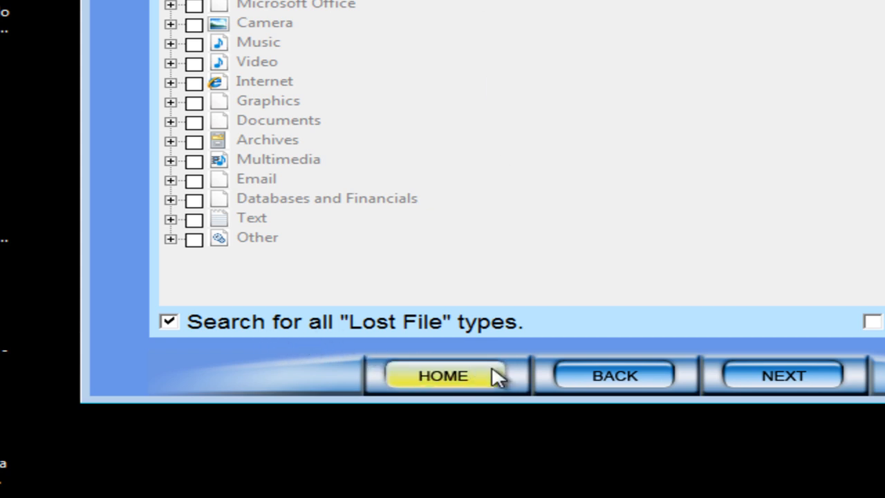
Start scanning the system with all lost file types included.
left_click(783, 375)
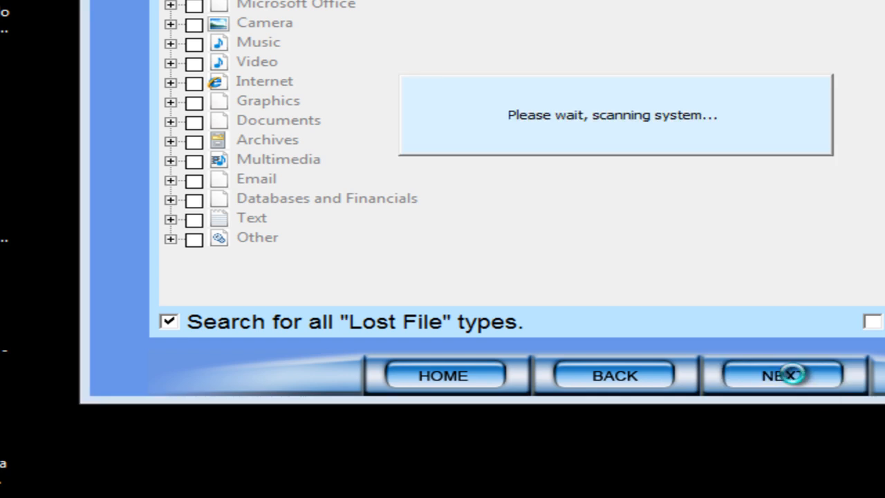
Scan the G: New Volume NTFS partition and continue to its recoverable files (LostFiles1, Raw Files, 25 files).
left_click(781, 374)
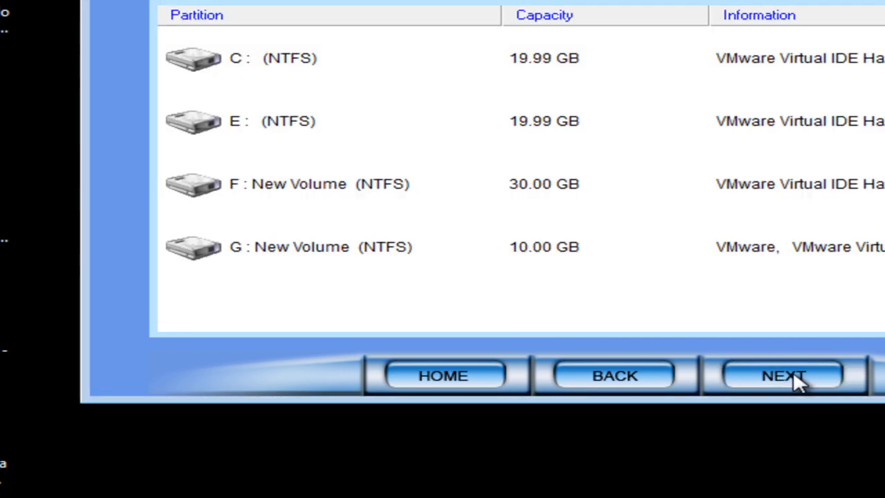
mouse_move(407, 287)
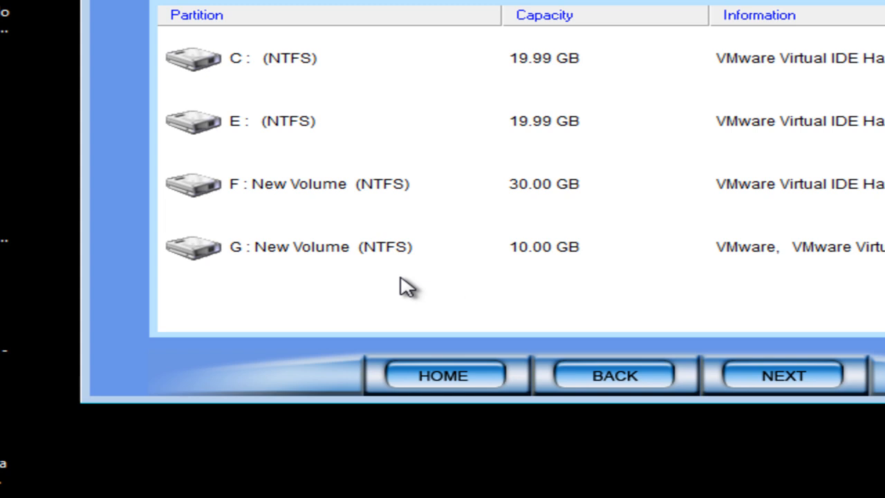
left_click(330, 246)
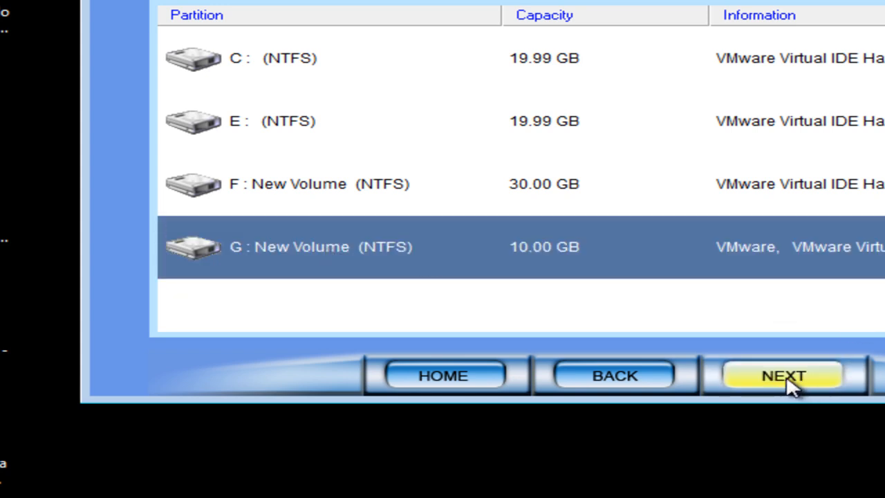
left_click(783, 376)
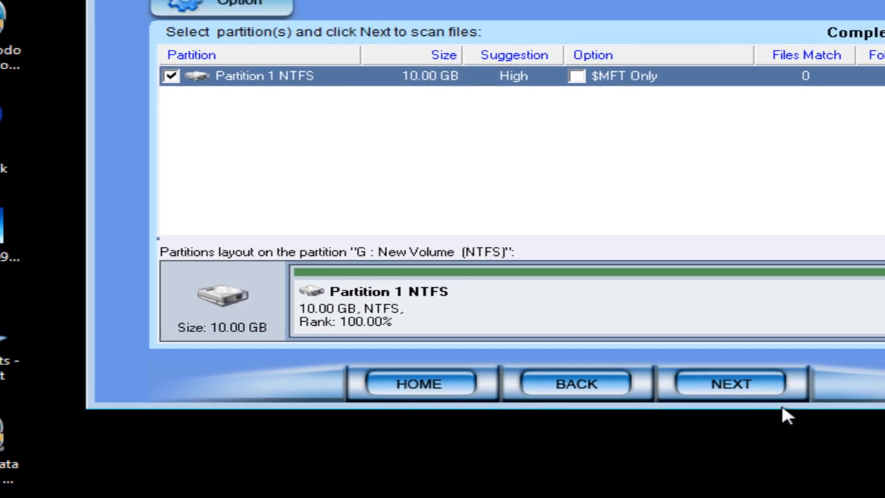
left_click(730, 383)
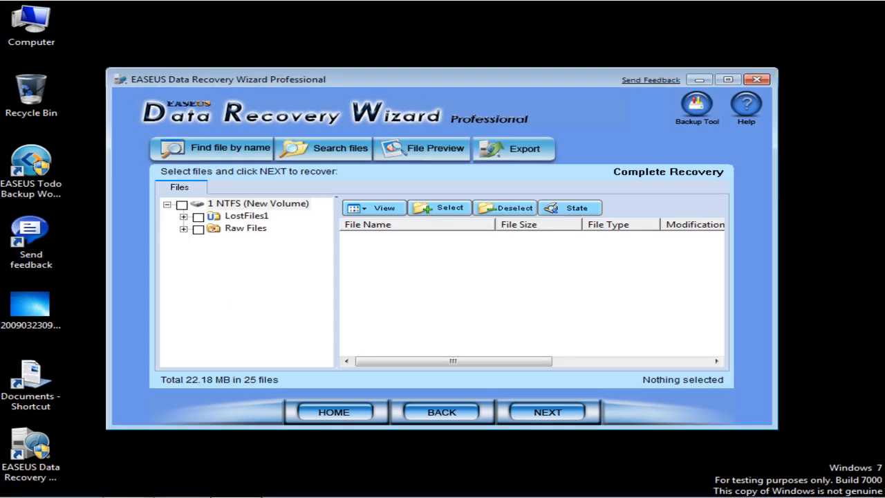
Search the recoverable files by type for JPEG Images, listing FILE020 through FILE010.
left_click(339, 148)
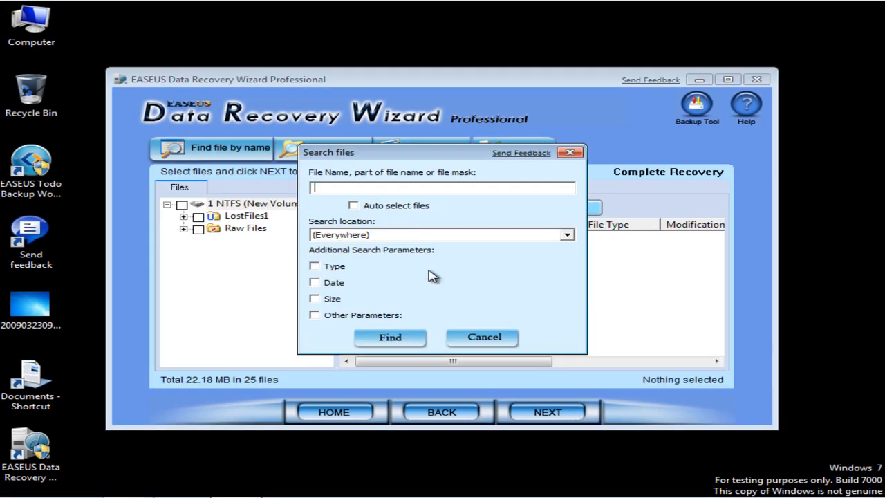
left_click(315, 266)
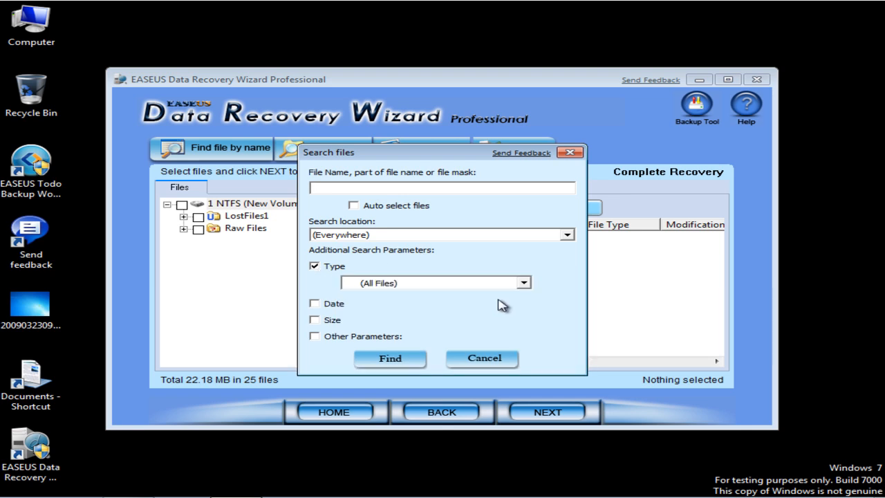
left_click(523, 282)
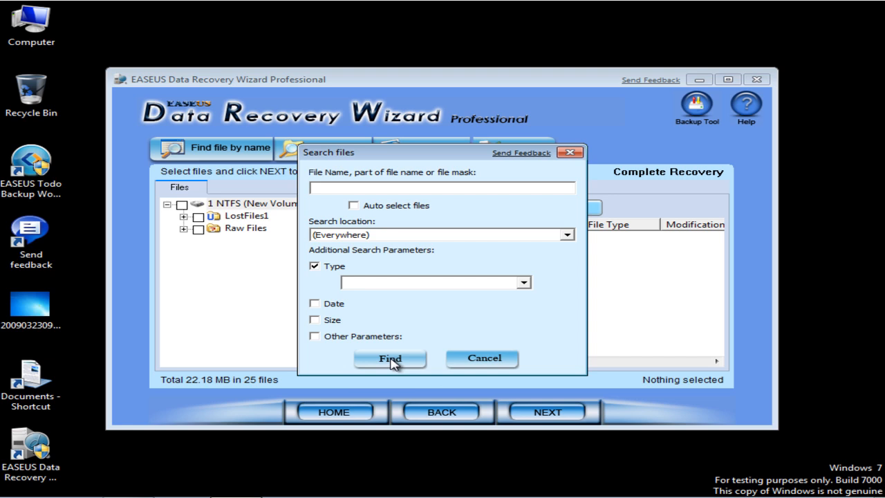
left_click(390, 358)
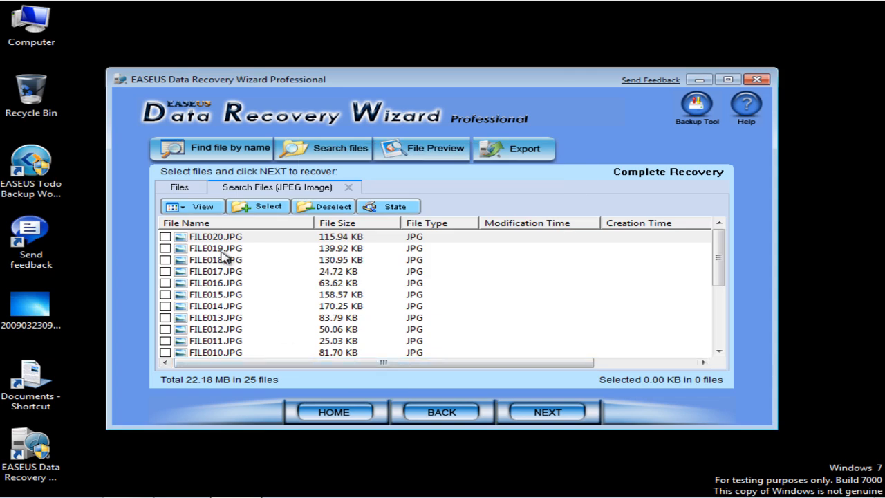
Preview FILE019.JPG from the results, then close the preview.
left_click(216, 247)
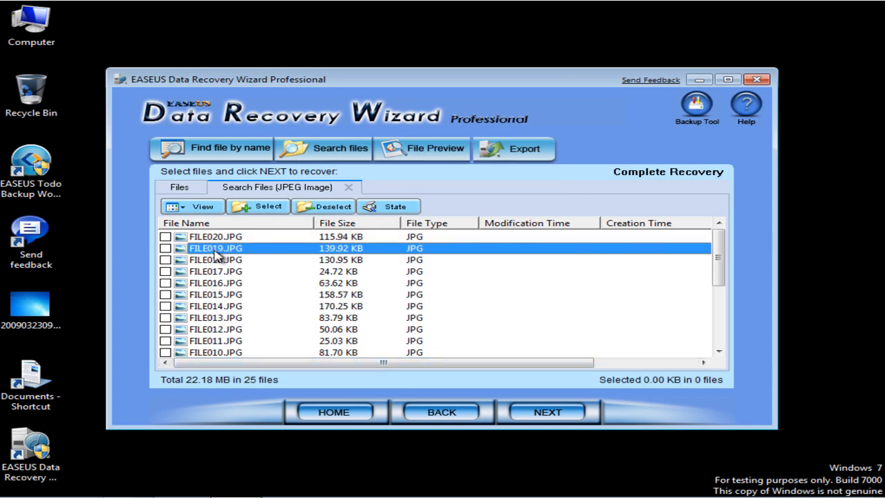
left_click(422, 148)
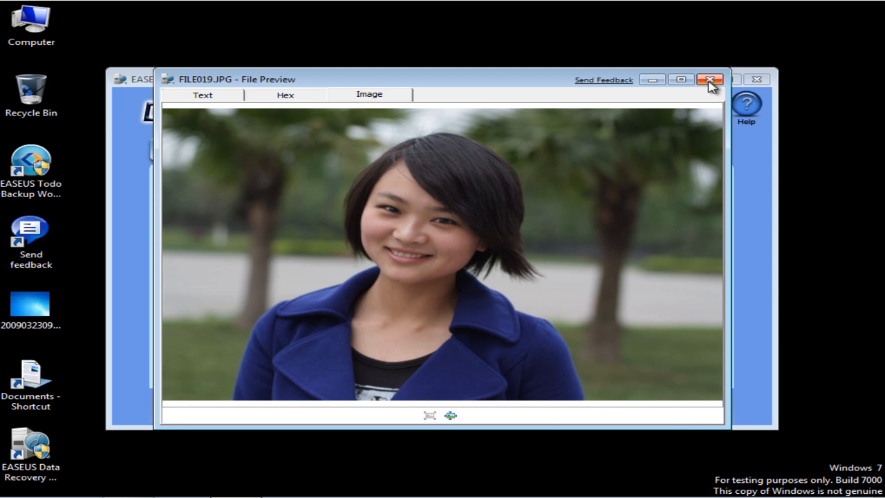
left_click(710, 79)
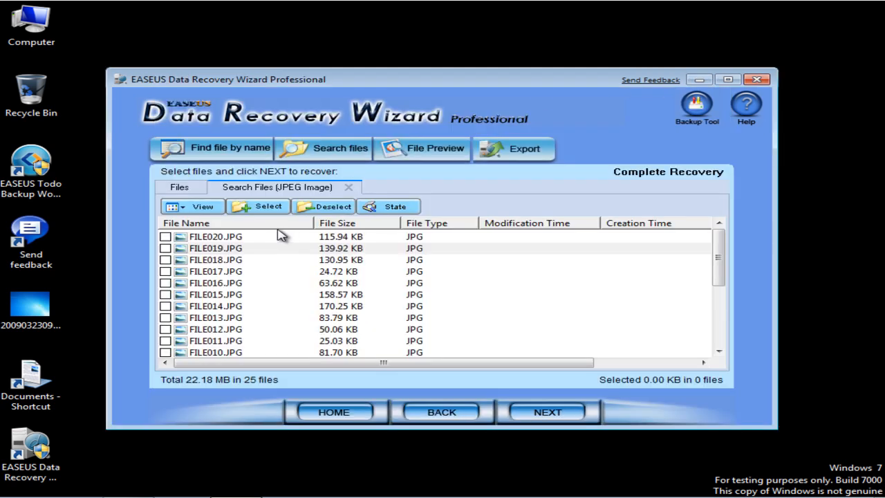
mouse_move(313, 226)
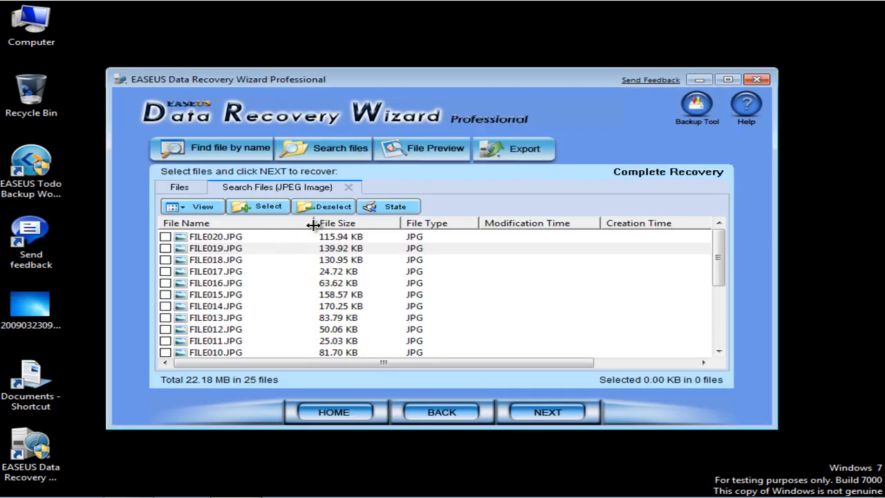
mouse_move(265, 221)
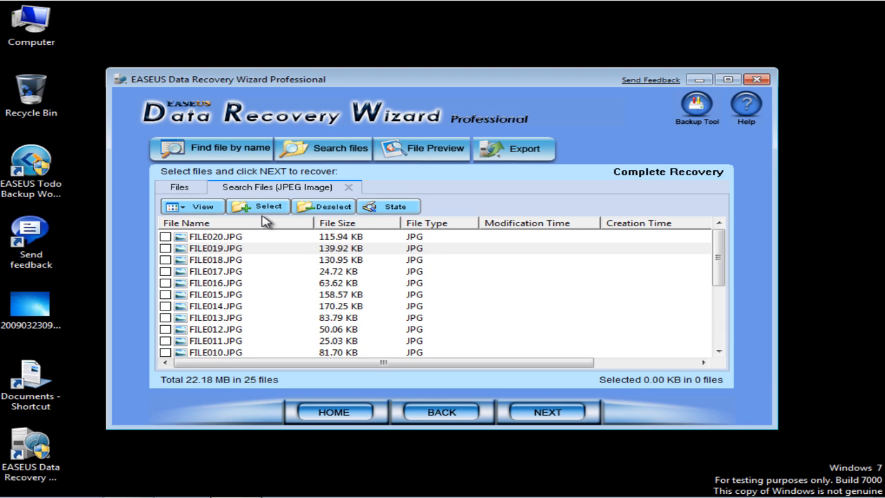
Check all 20 JPEG results (2.12 MB) and continue to the save-location choice.
left_click(257, 206)
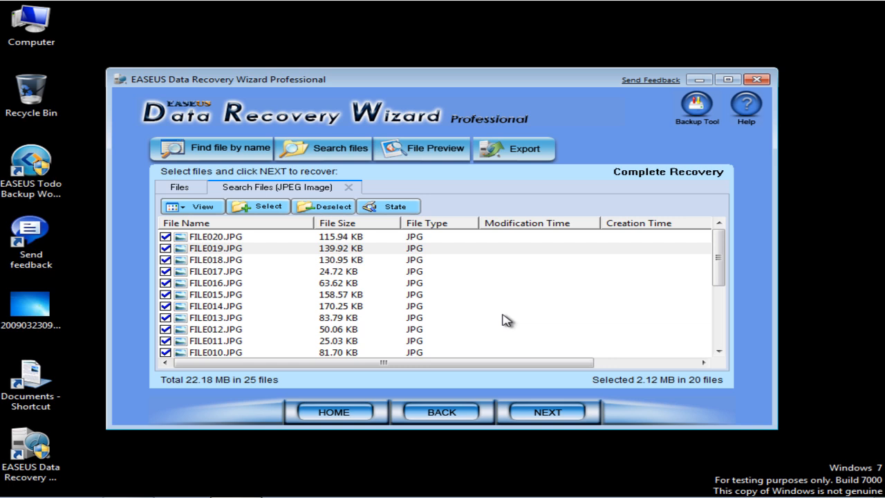
mouse_move(517, 408)
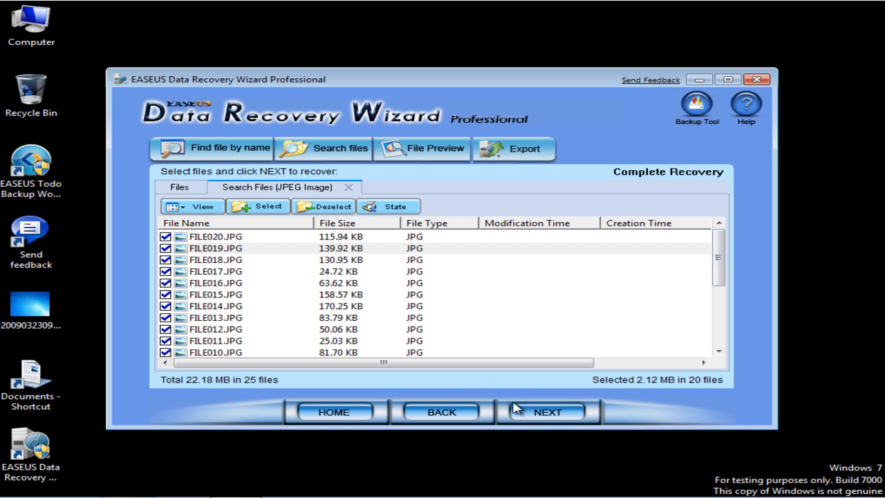
left_click(548, 412)
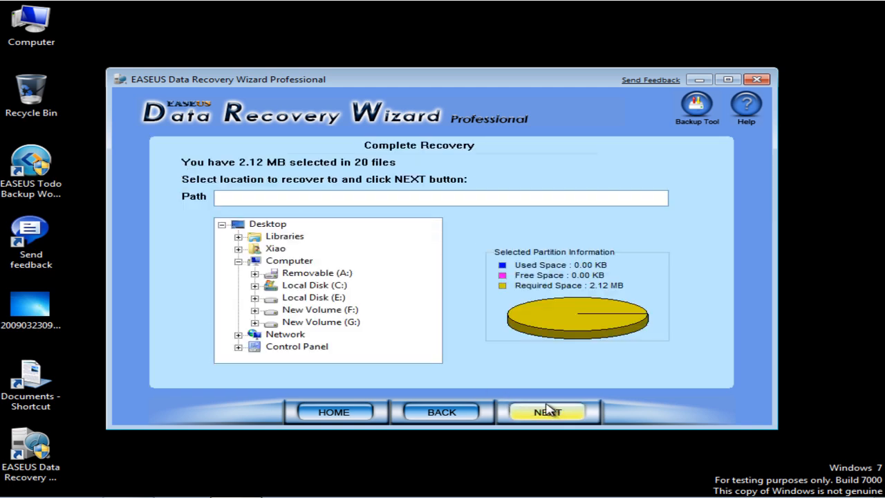
mouse_move(426, 346)
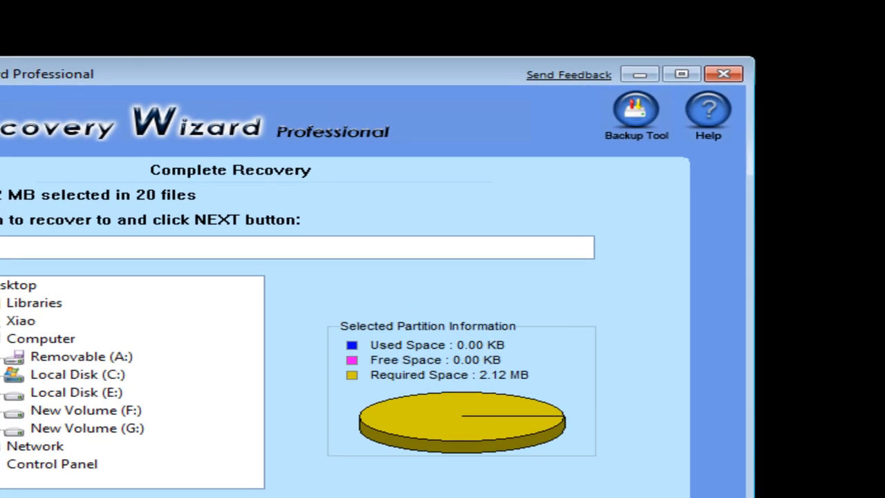
Recover the 20 JPEGs to Local Disk (E:) and open E:\Raw Files to view them.
left_click(78, 392)
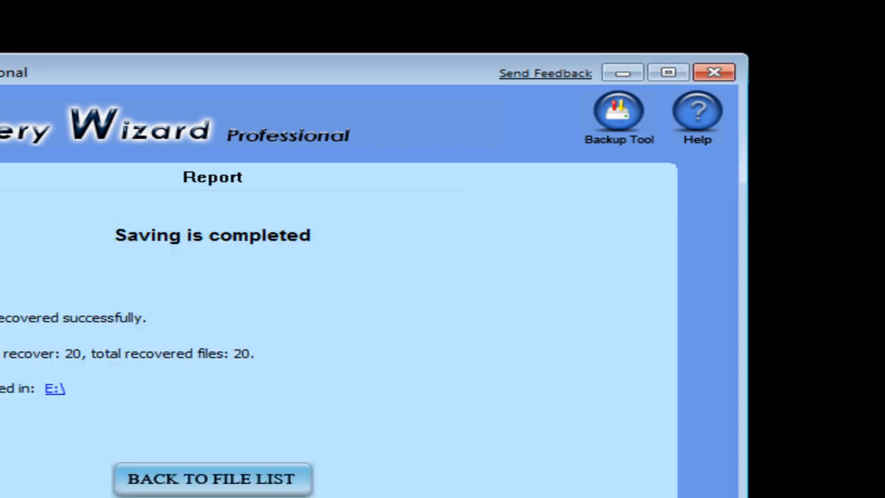
left_click(54, 387)
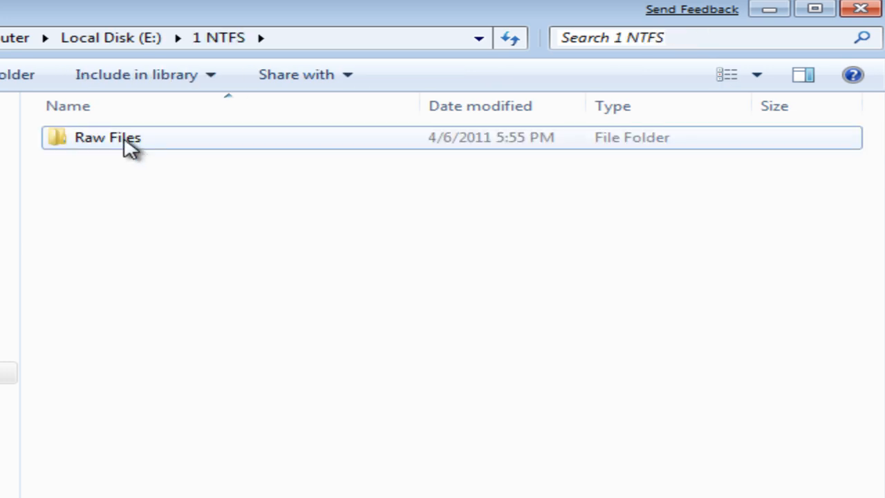
double_click(108, 137)
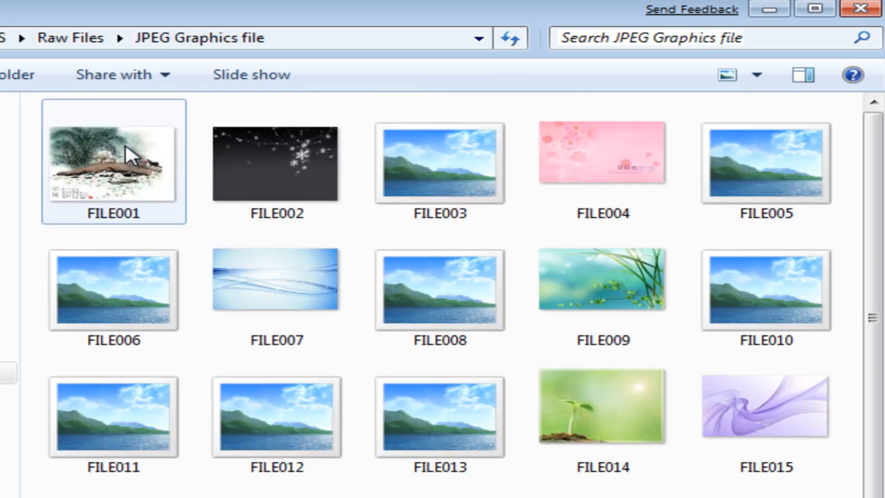